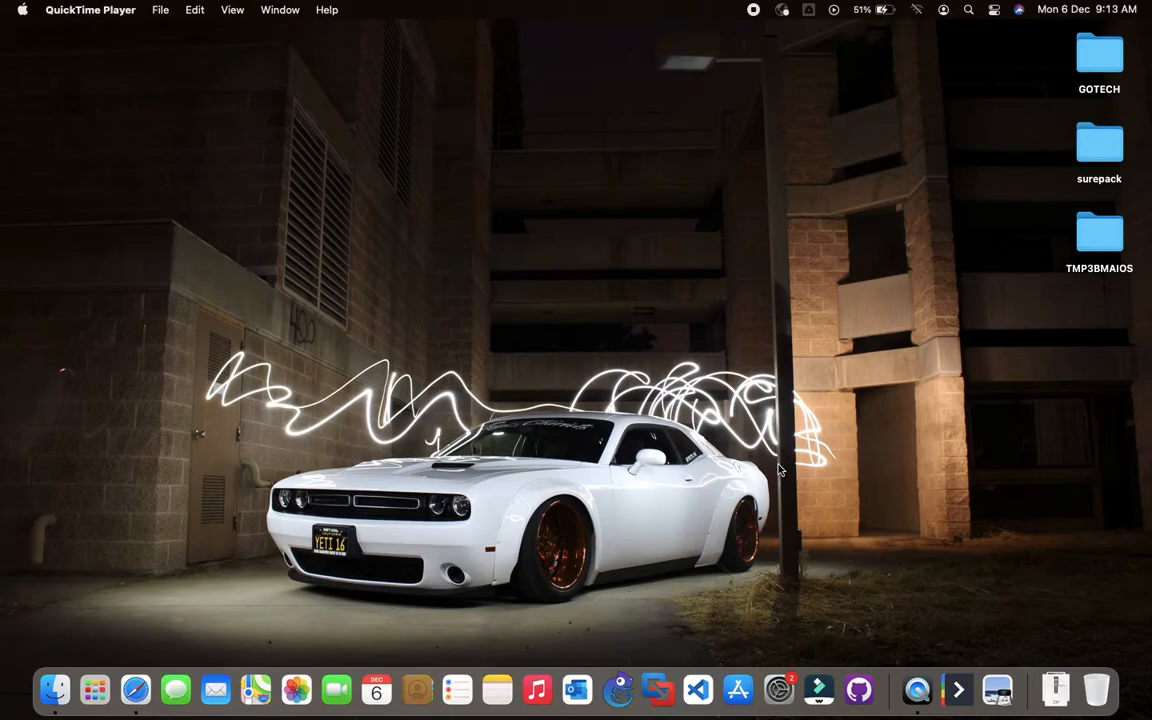
# - Bring Finder forward and open a new Finder window on Recents
pyautogui.click(54, 690)
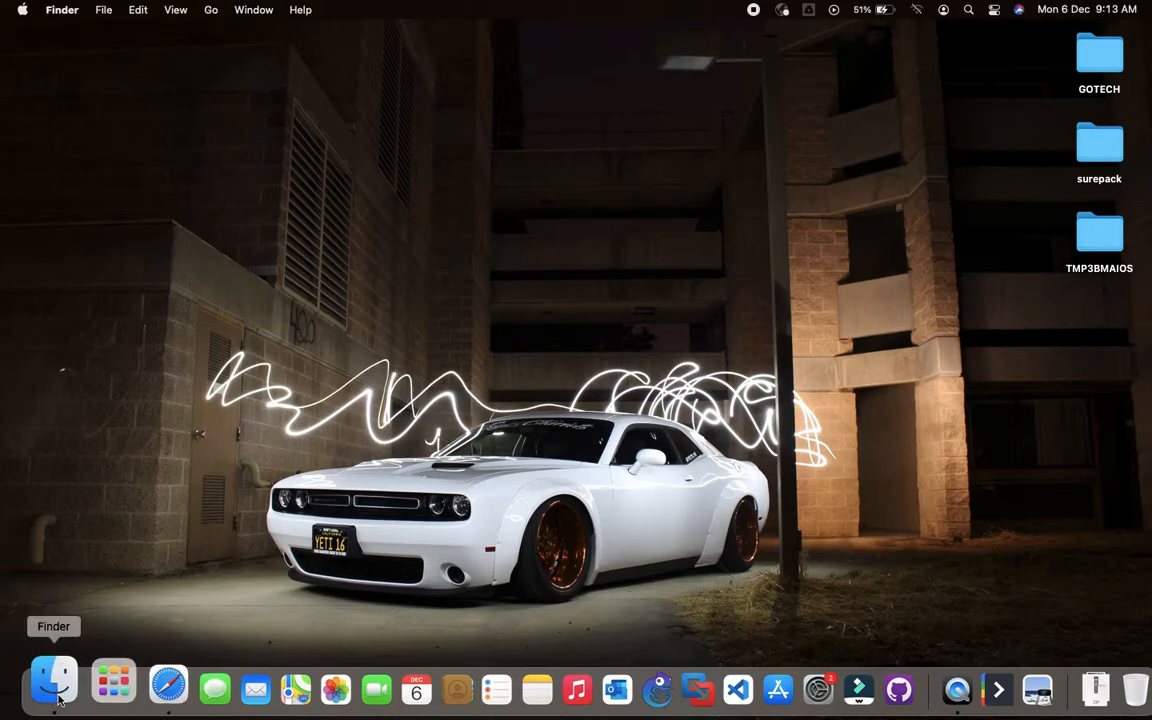
pyautogui.click(54, 687)
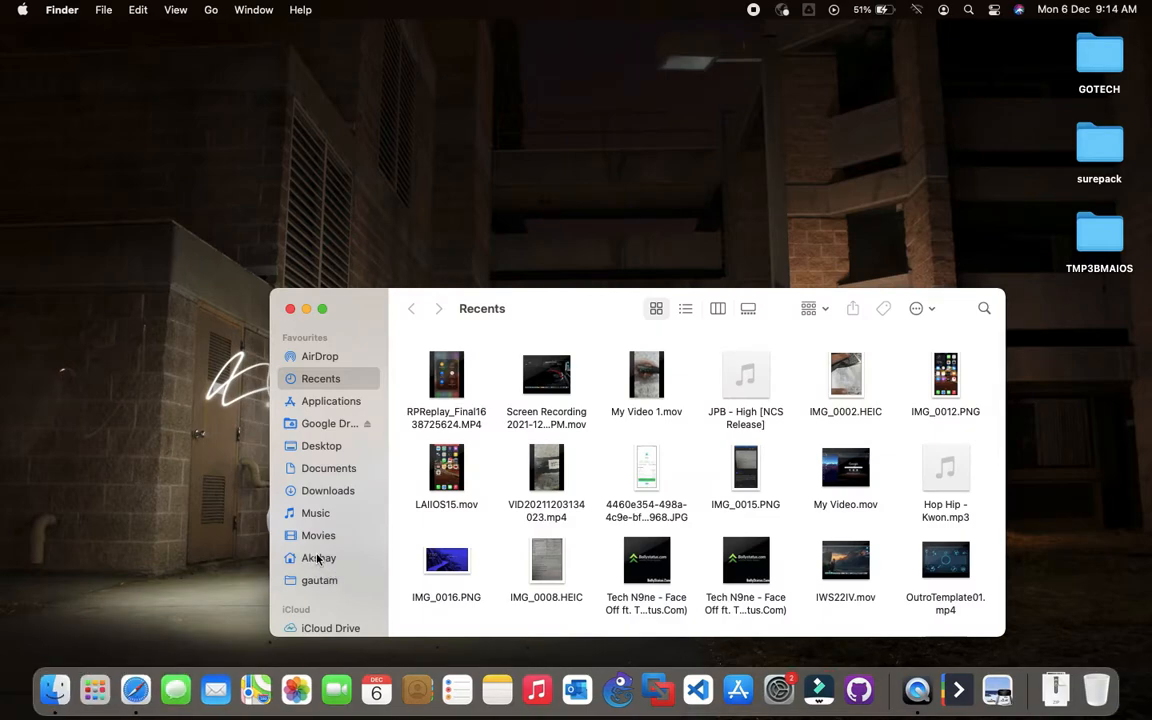
# - Open the Movies folder and bring up the context menu for Movie1.mkv
pyautogui.click(318, 535)
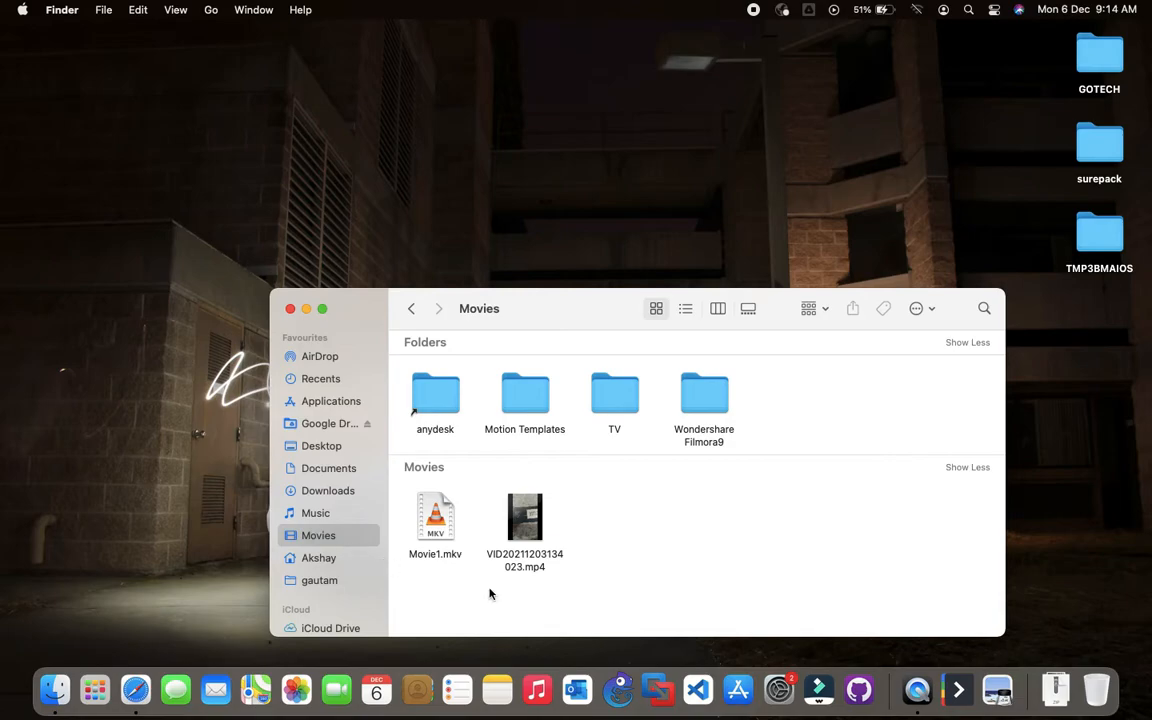
pyautogui.click(435, 517)
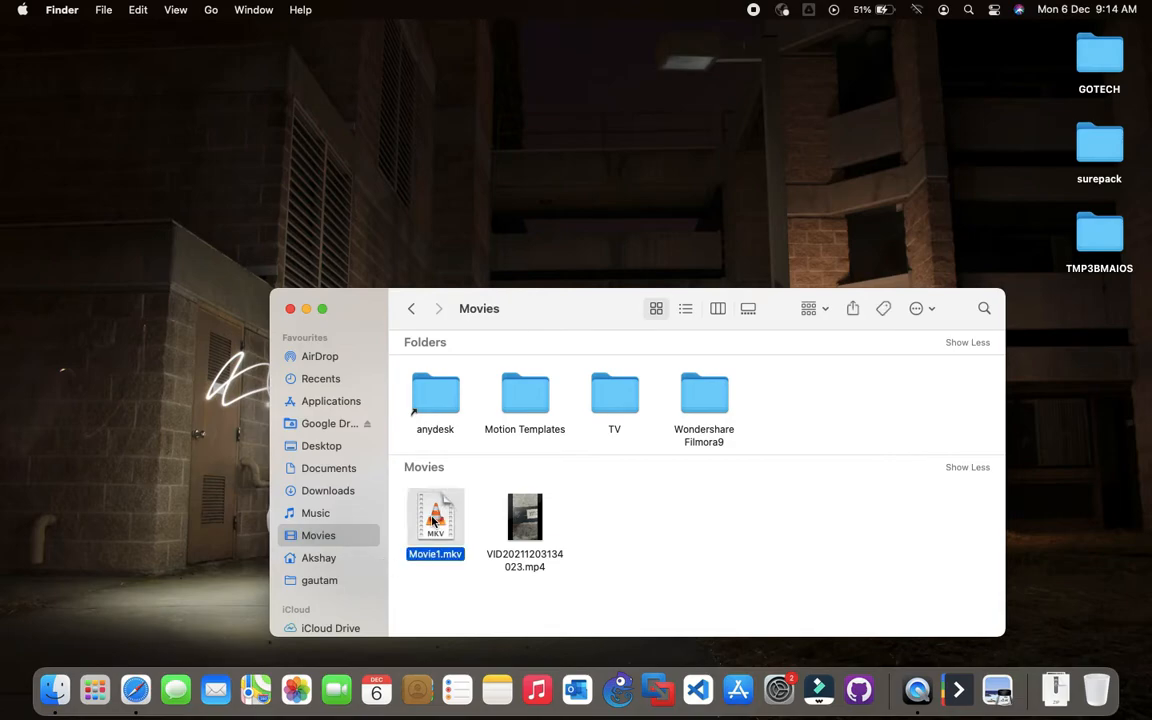
pyautogui.rightClick(435, 520)
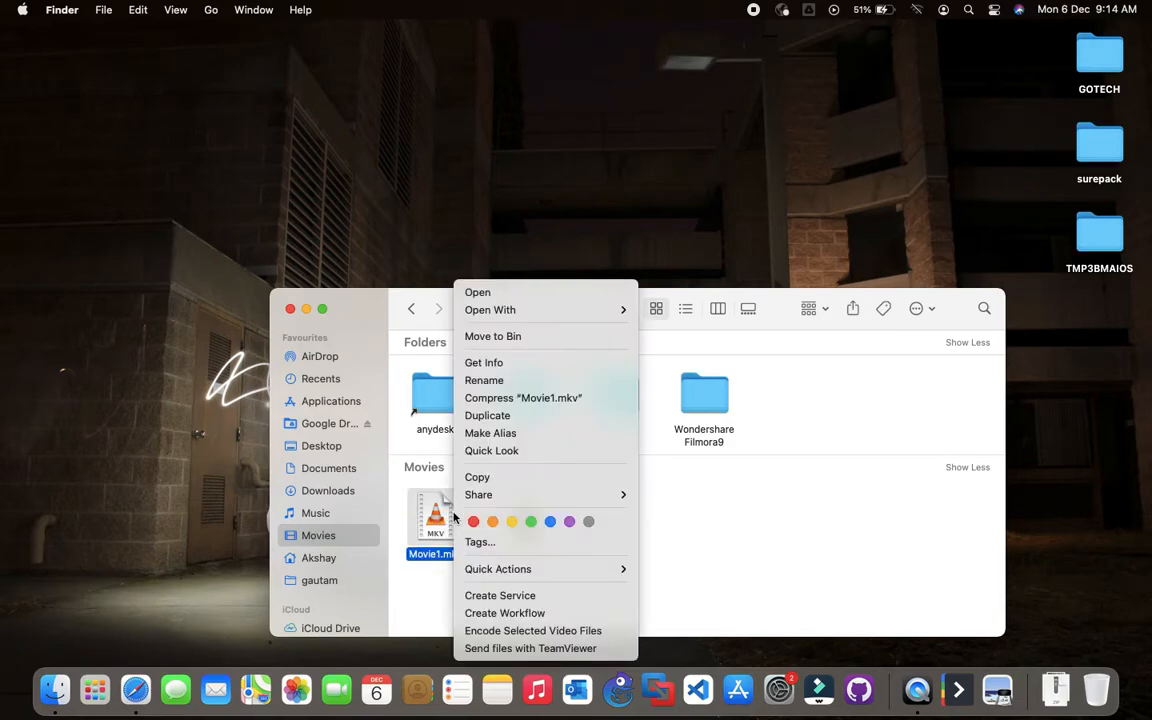
pyautogui.moveTo(508, 515)
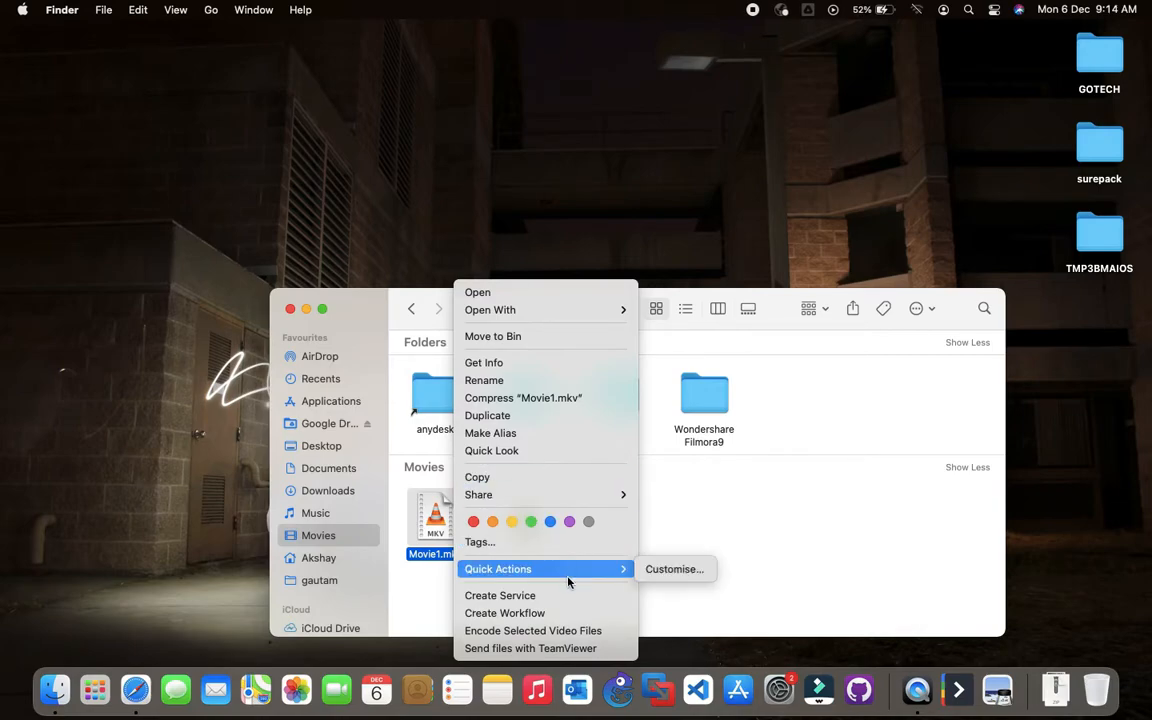
pyautogui.moveTo(523, 397)
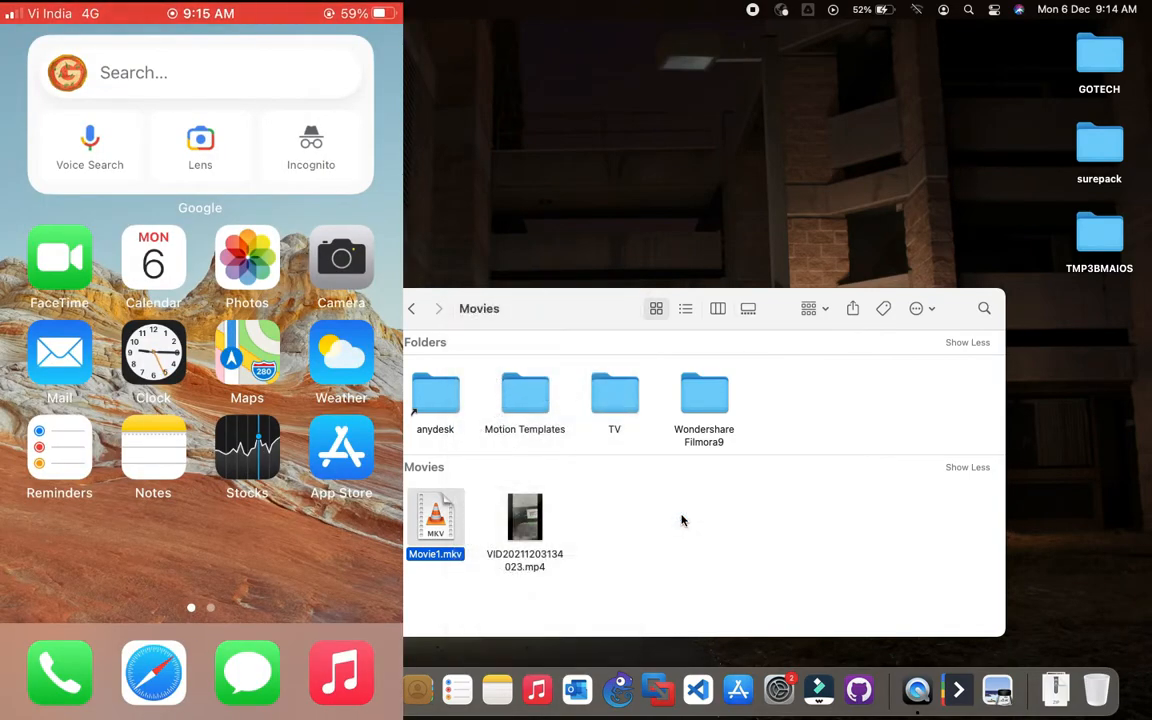
# - AirDrop Movie1.mkv to the iPhone, turning on Wi-Fi and Bluetooth first
pyautogui.click(852, 308)
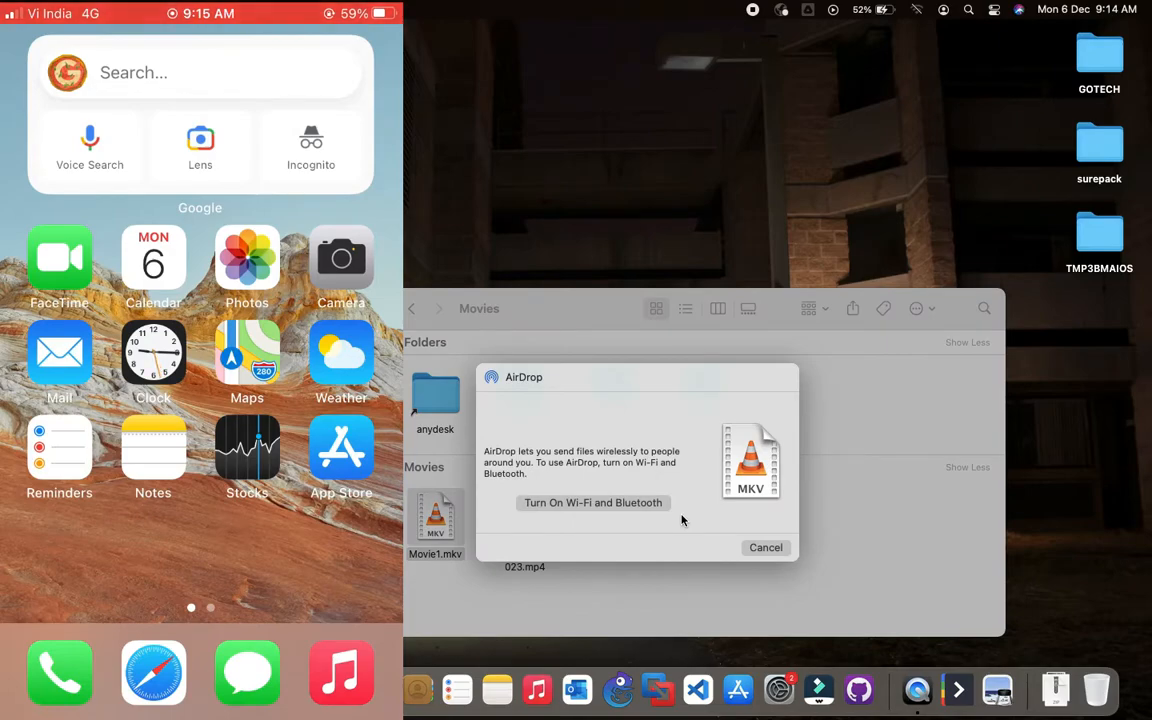
pyautogui.click(592, 502)
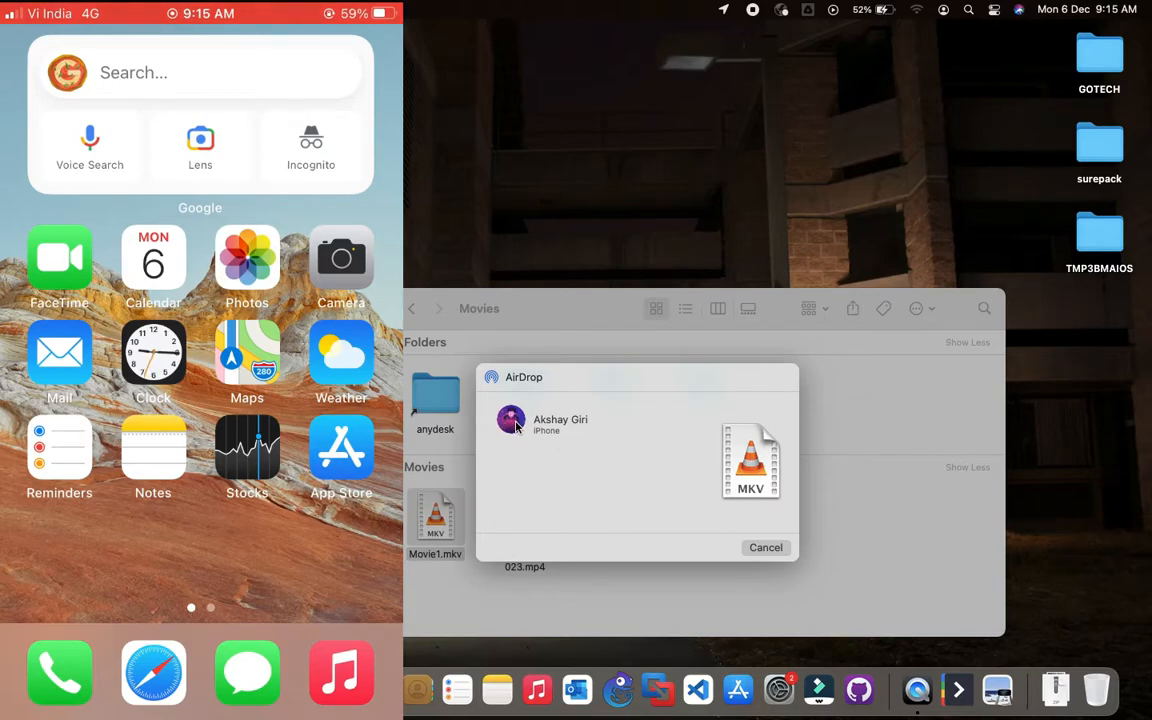
pyautogui.click(511, 419)
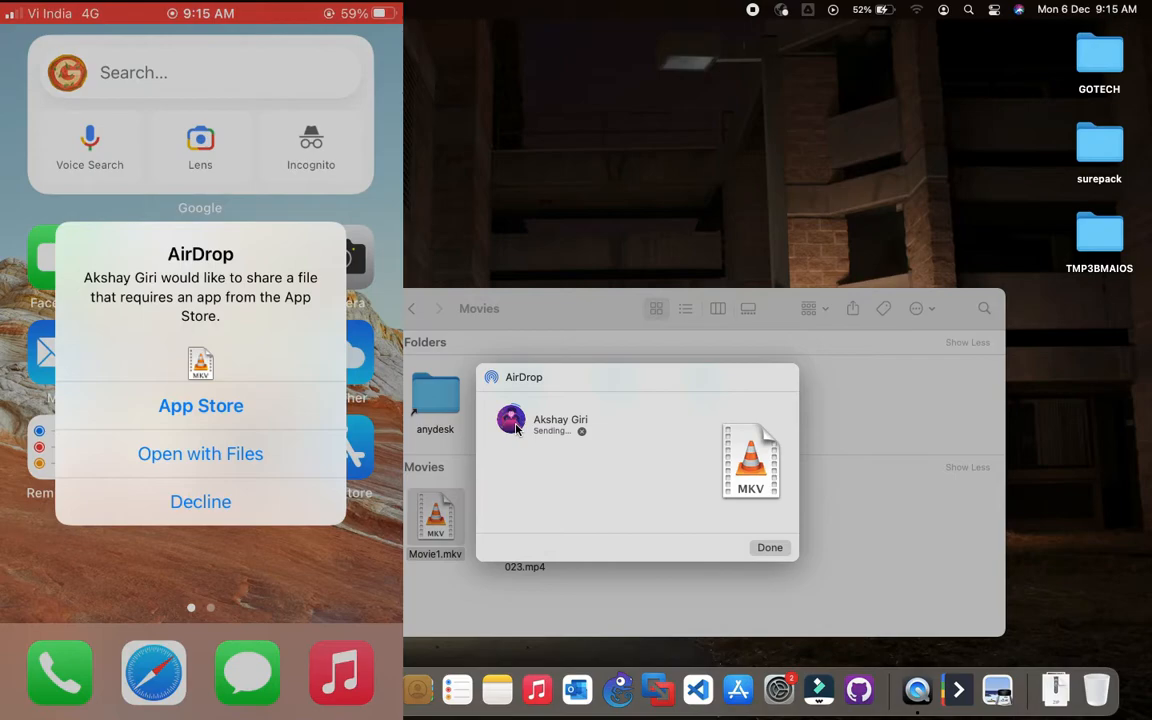
# - Accept the incoming AirDrop into Files and pick On My iPhone as destination
pyautogui.click(200, 501)
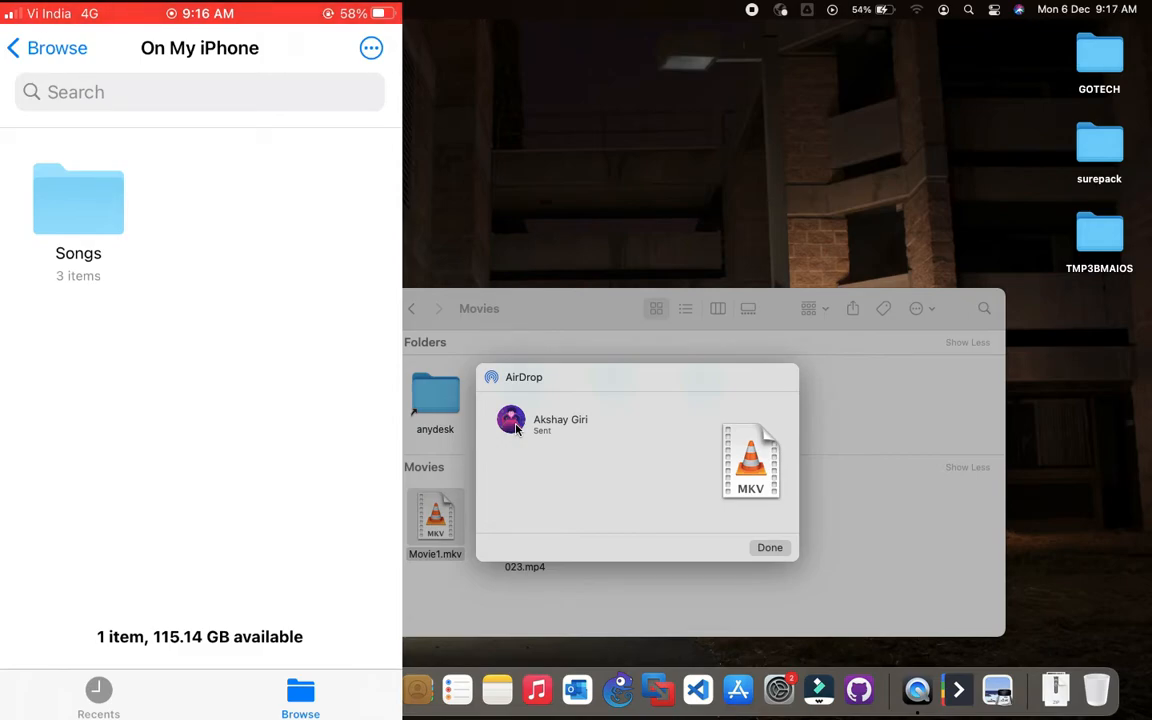
pyautogui.click(769, 547)
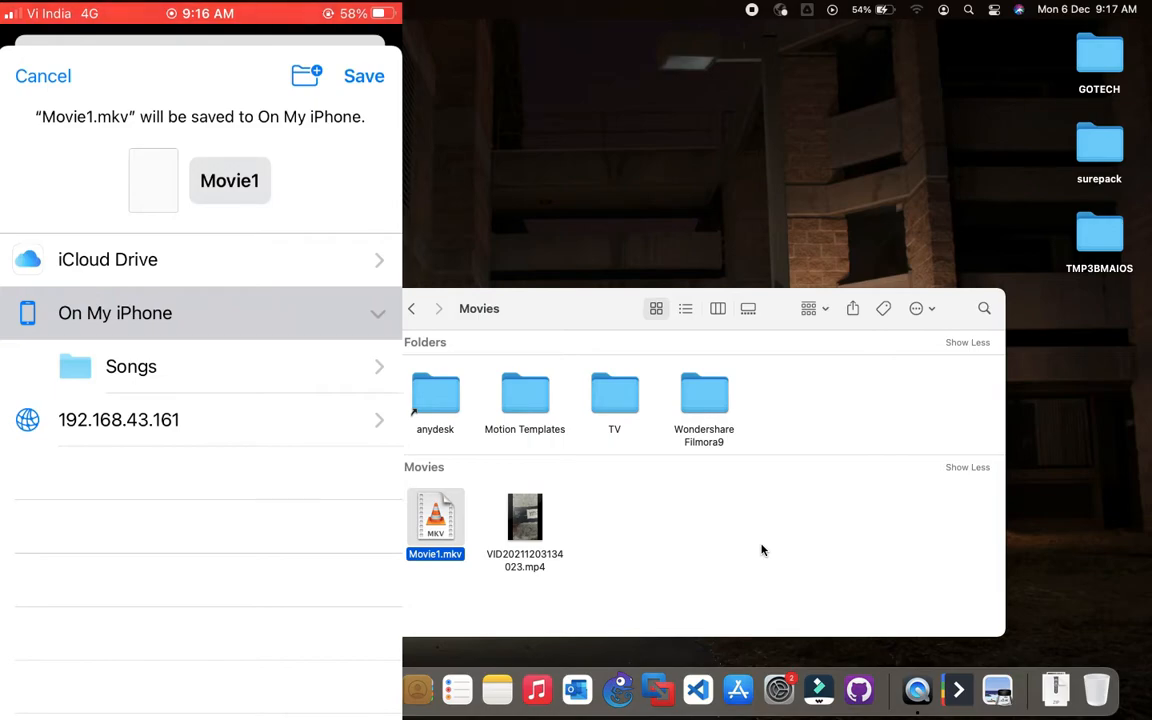
# - Save the received Movie1.mkv to On My iPhone
pyautogui.click(363, 76)
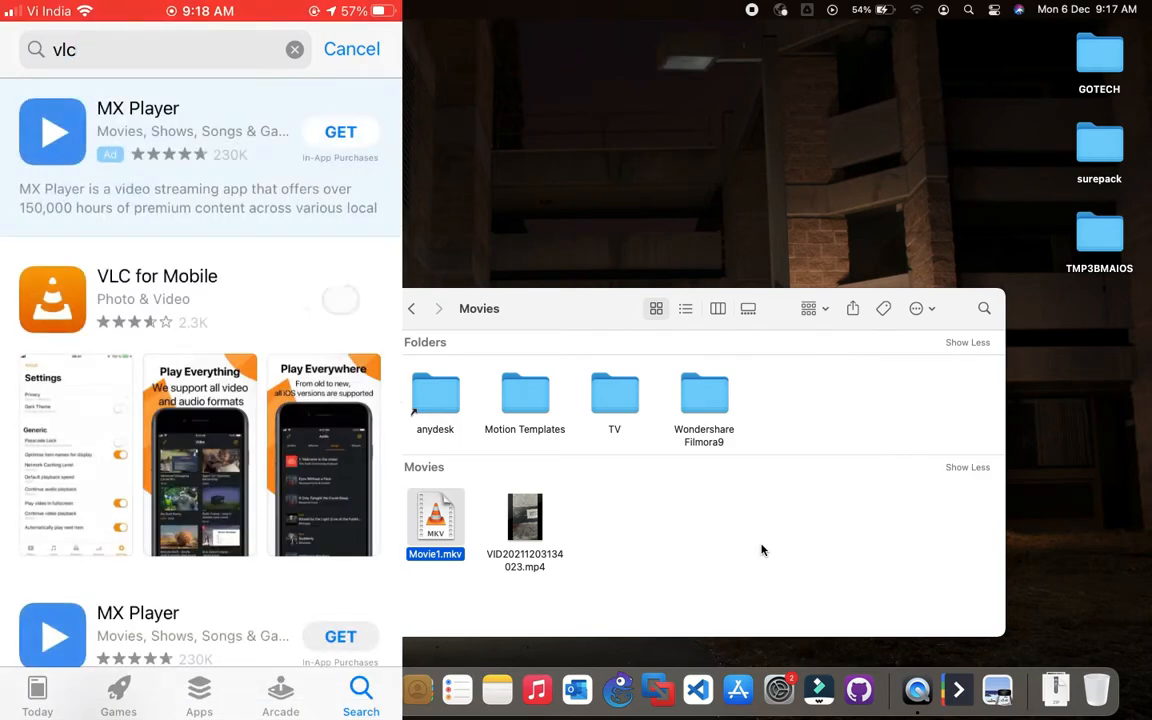
# - Launch the newly installed VLC for Mobile from the App Store
pyautogui.click(340, 298)
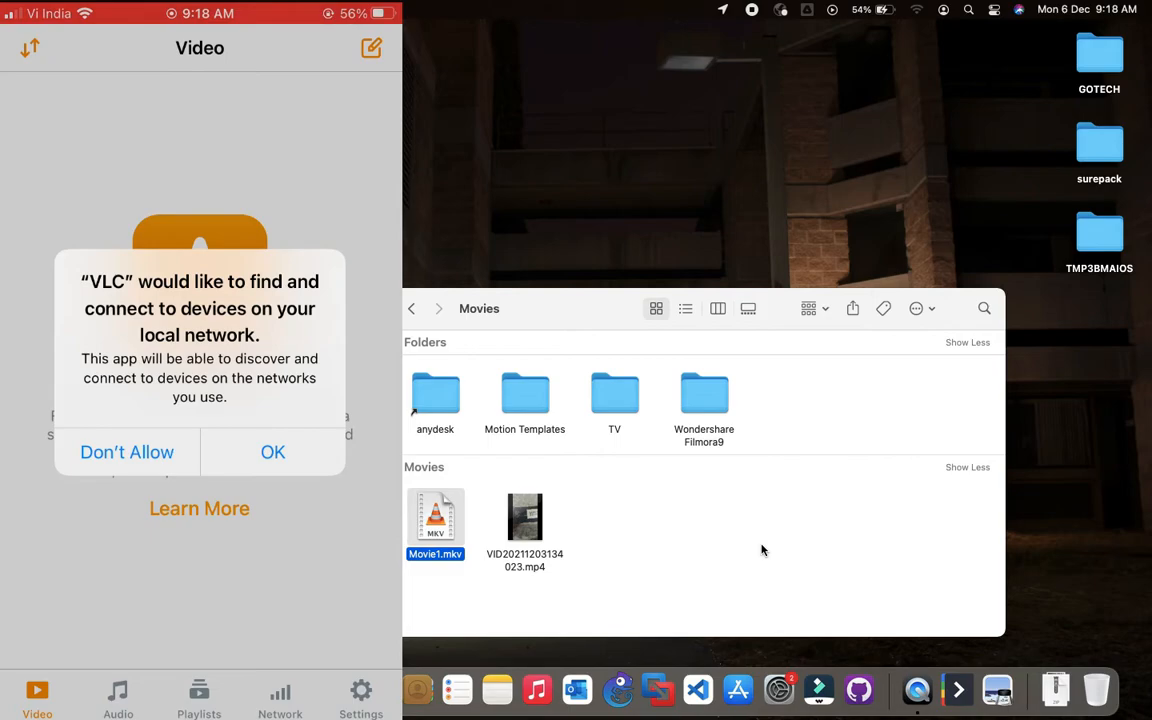
# - Dismiss VLC's local network permission prompt with OK
pyautogui.click(273, 452)
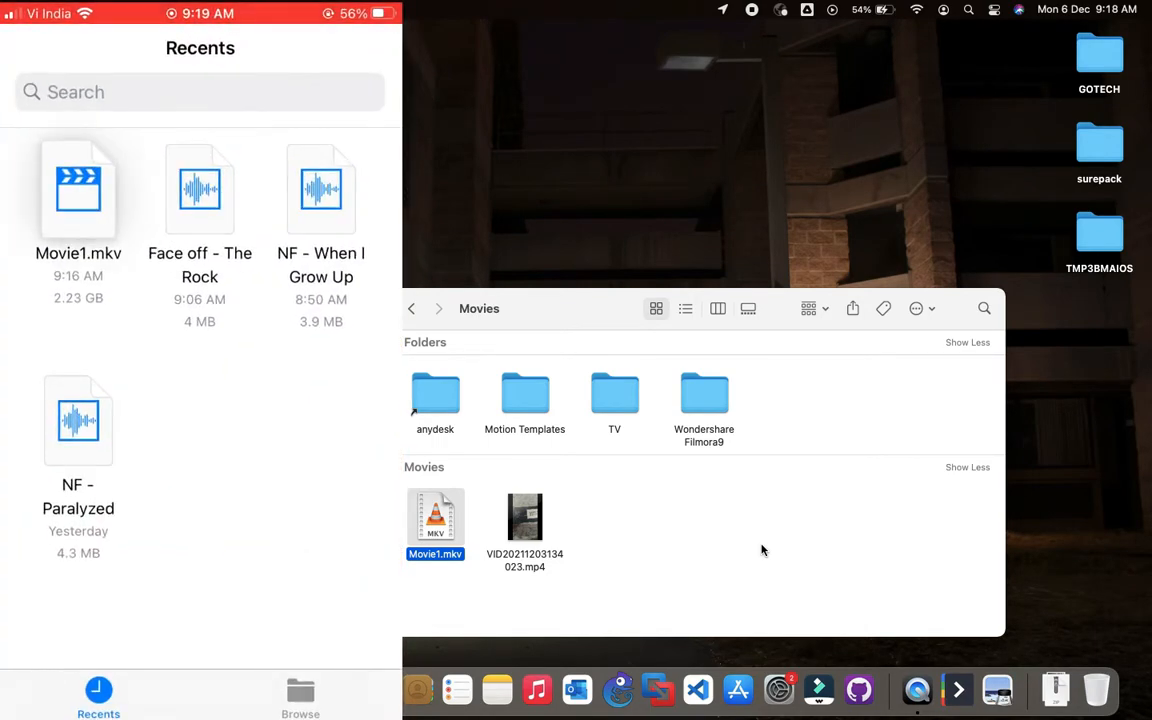
# - Open Movie1.mkv from Recents in VLC and pause the playing movie
pyautogui.rightClick(78, 187)
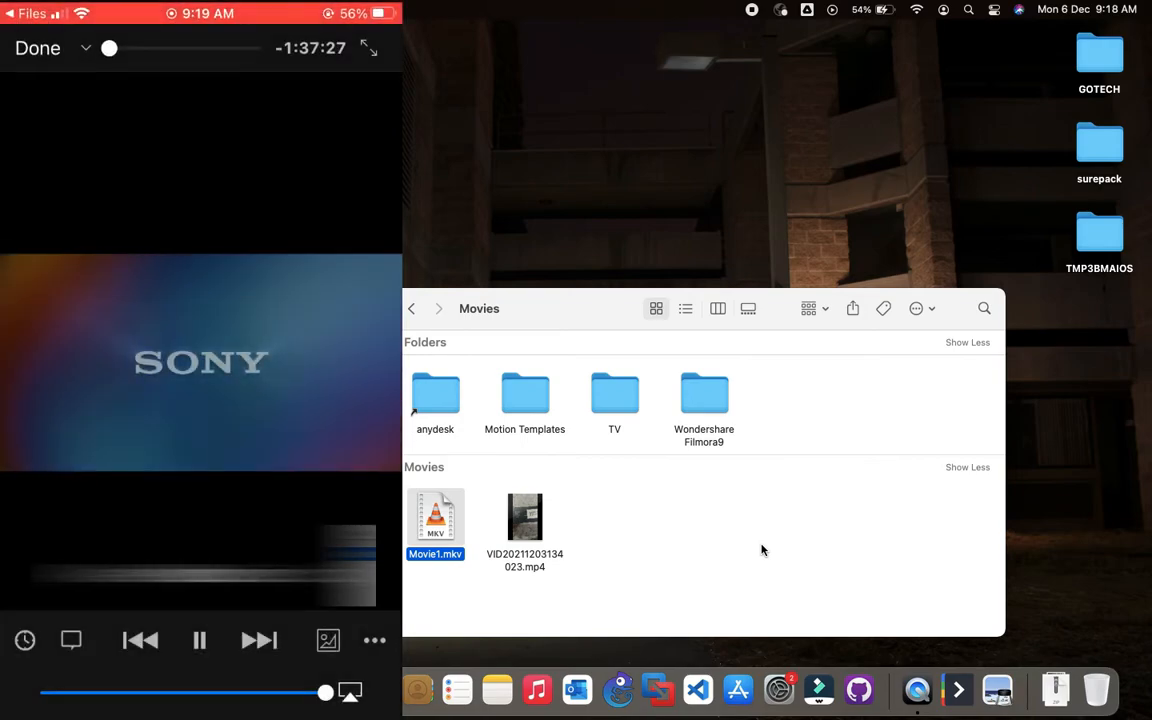
pyautogui.click(198, 640)
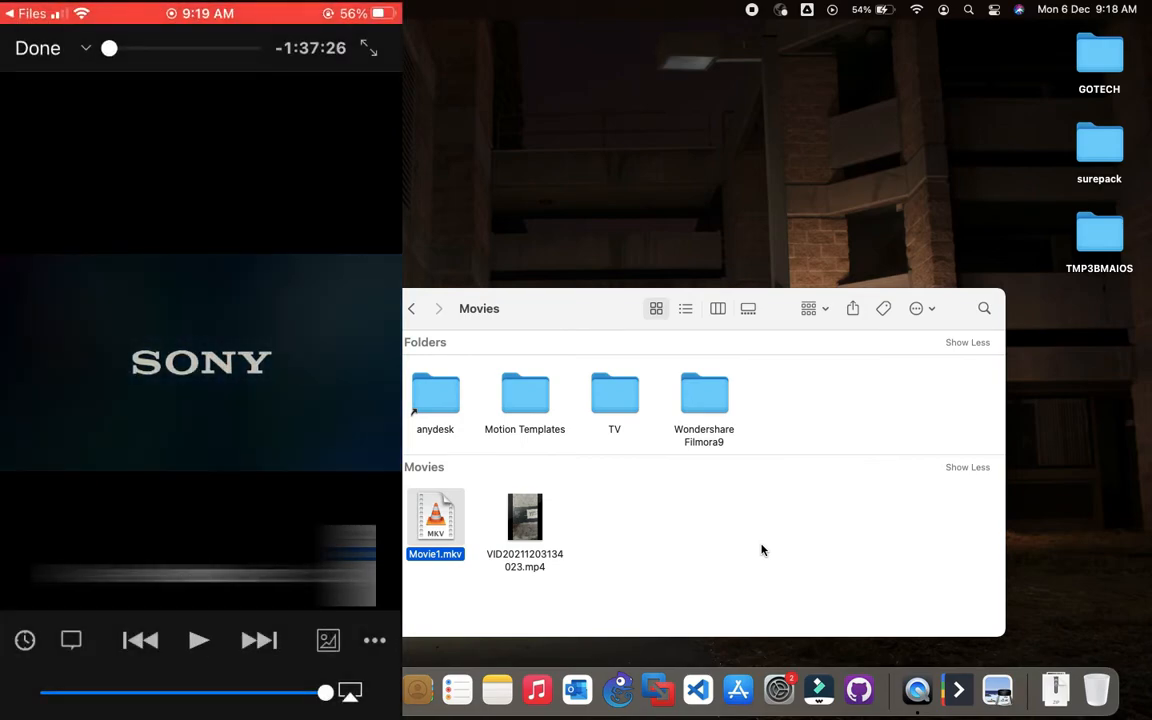